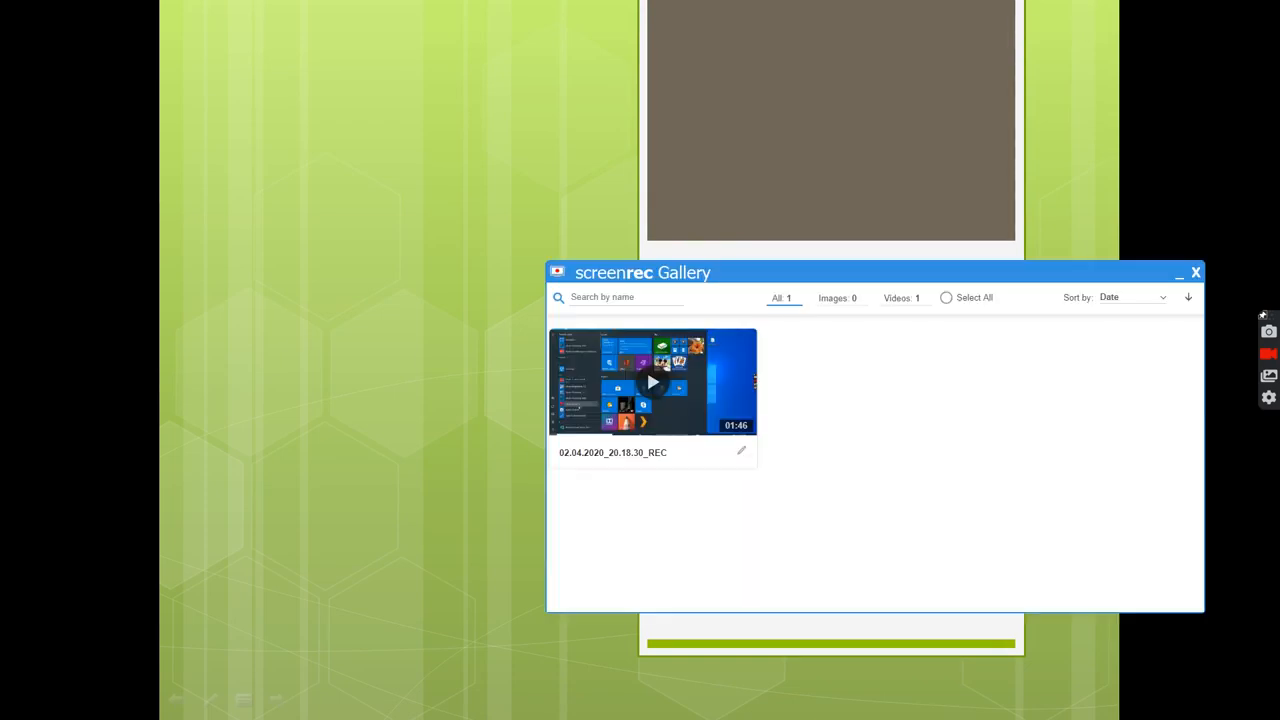
{"action": "mouse_move", "coordinate": [315, 440]}
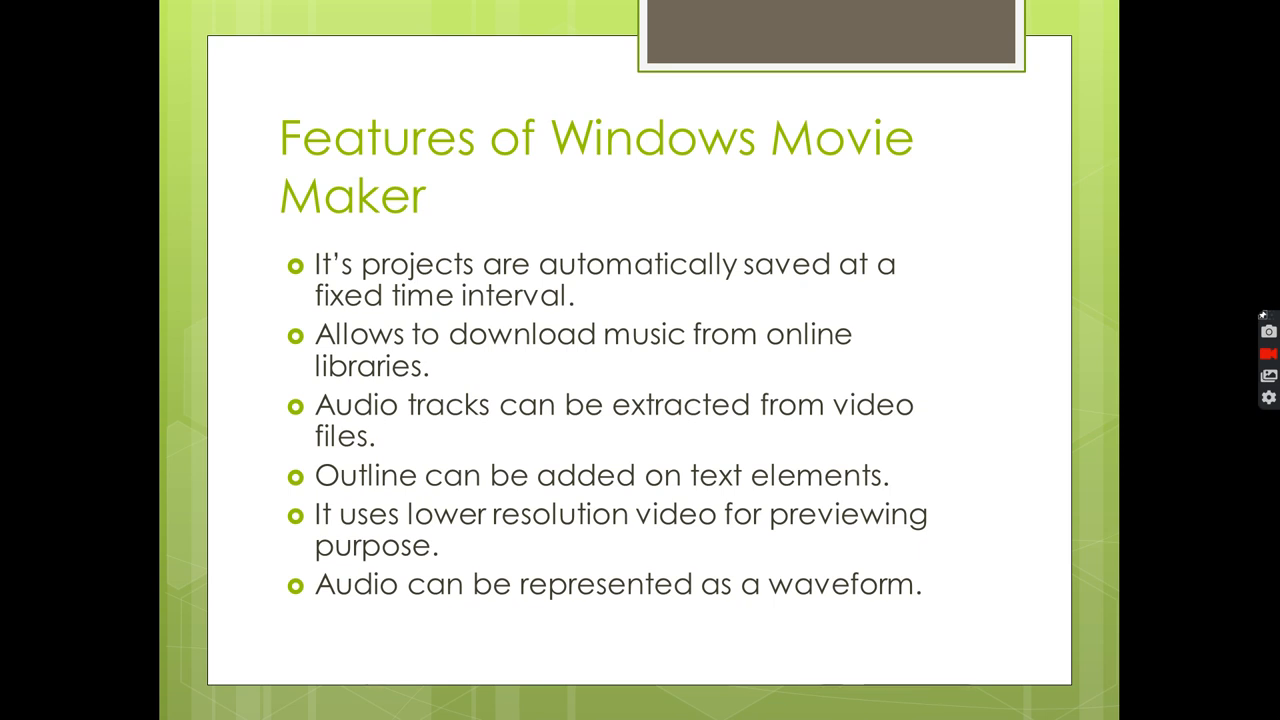
{"action": "mouse_move", "coordinate": [52, 499]}
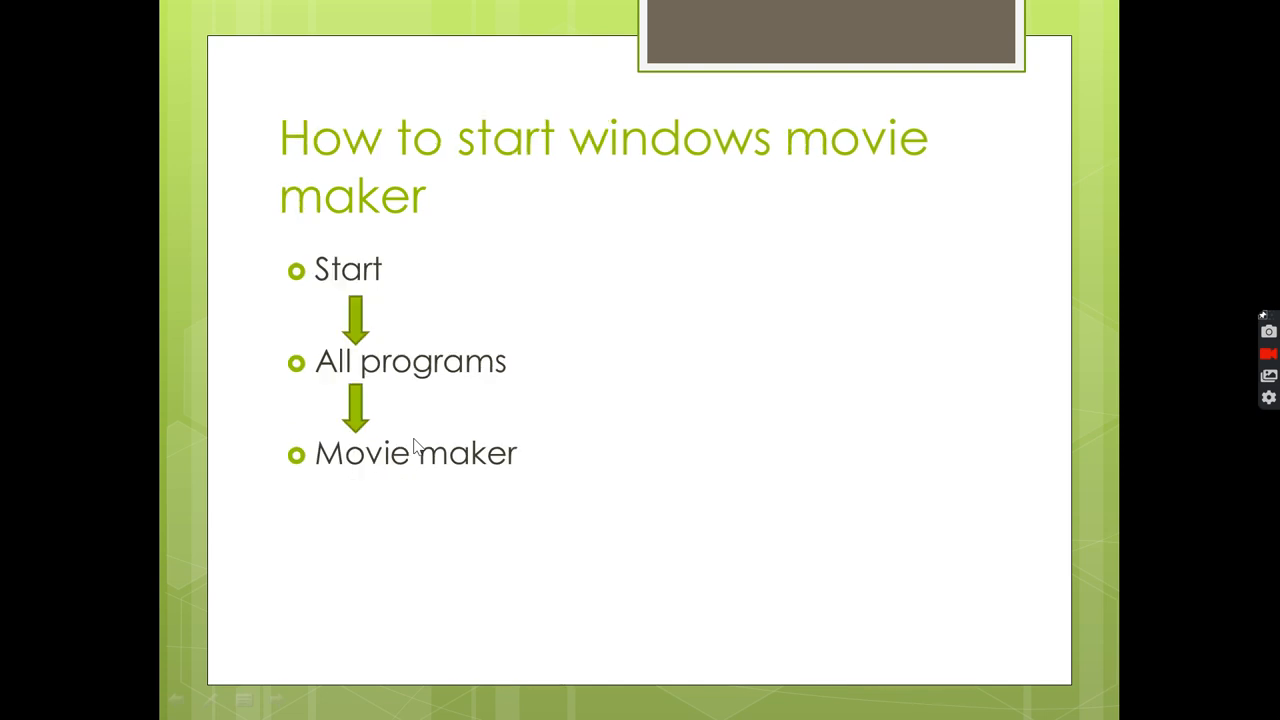
{"action": "mouse_move", "coordinate": [415, 446]}
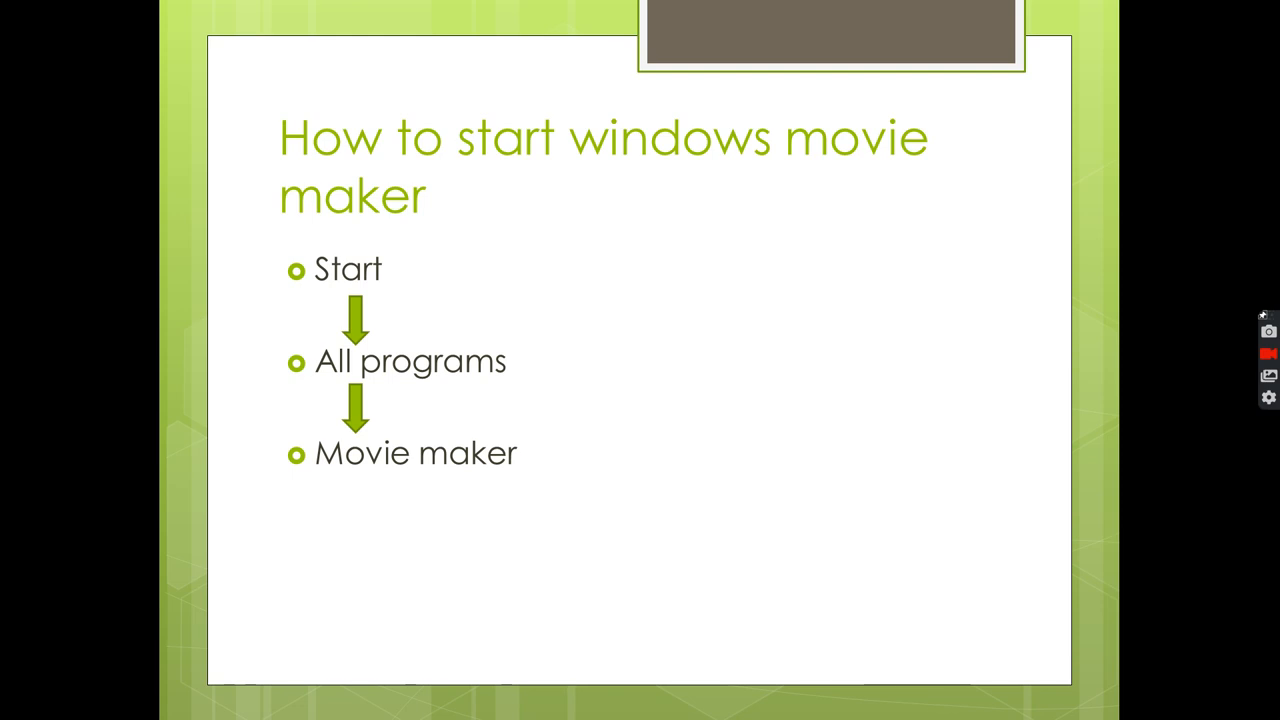
Launch Movie Maker from the Start menu's installed programs list.
{"action": "left_click", "coordinate": [22, 700]}
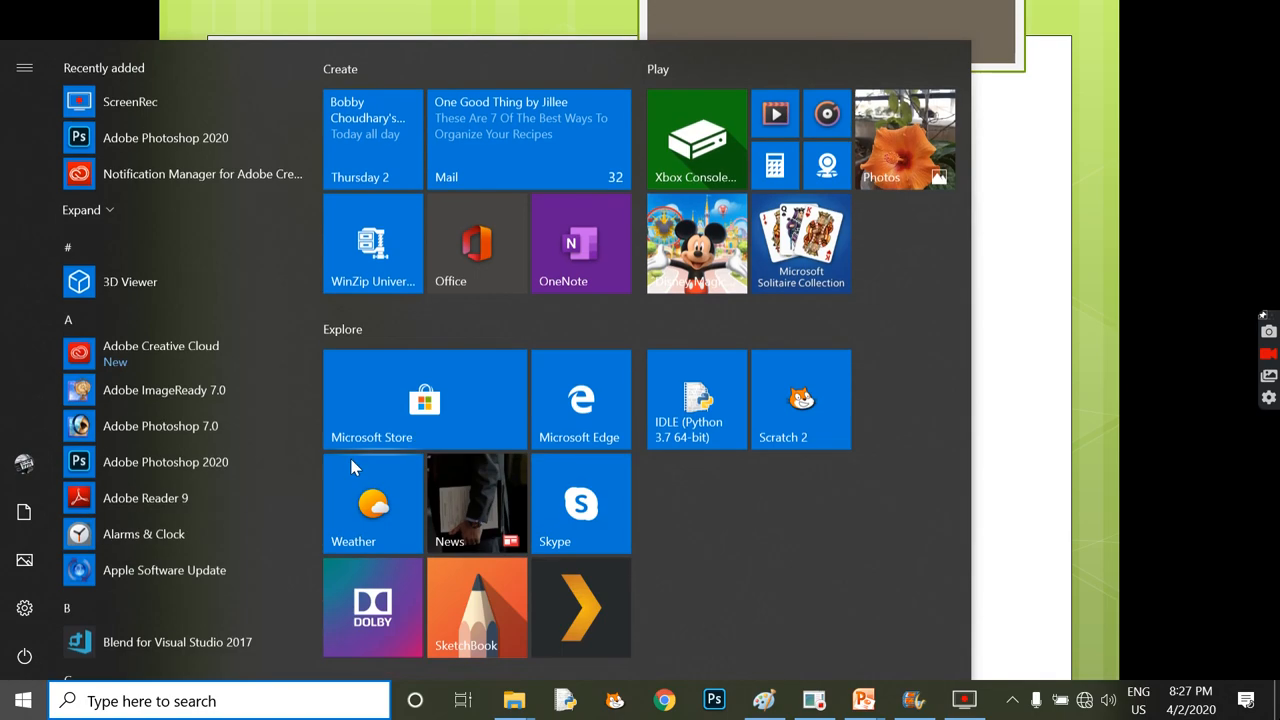
{"action": "scroll", "scroll_direction": "down", "scroll_amount": 3}
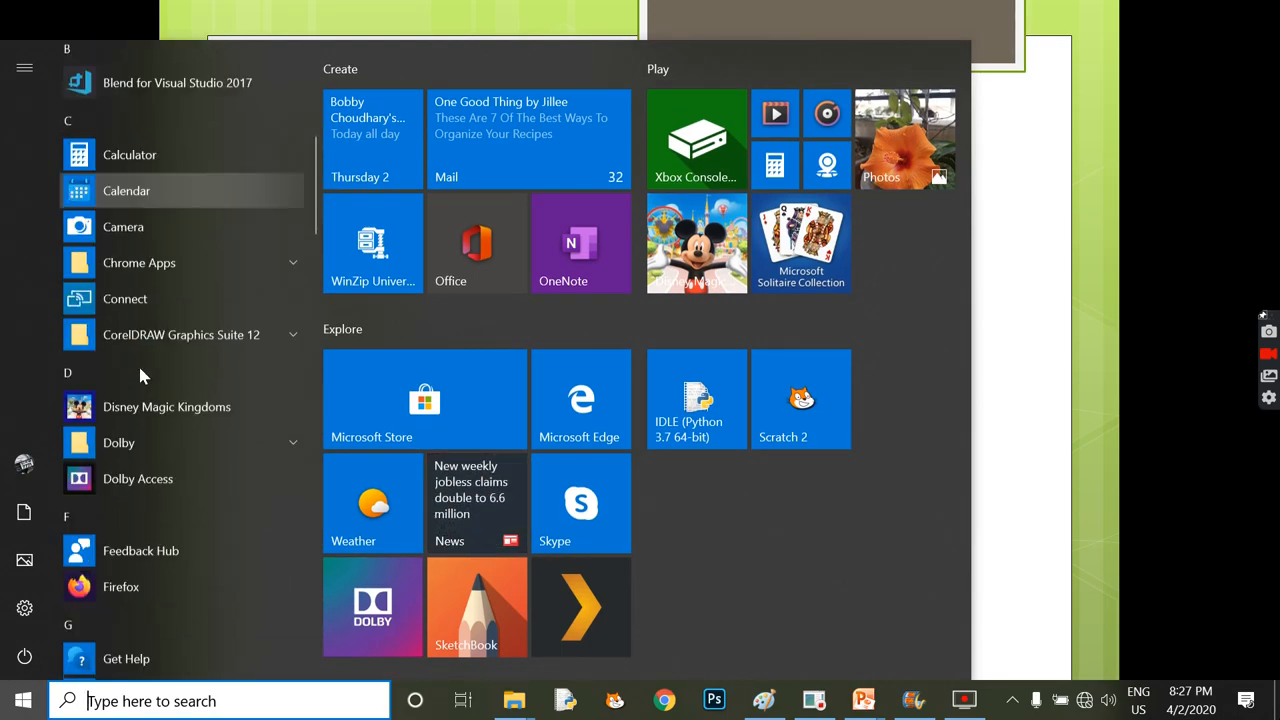
{"action": "scroll", "scroll_direction": "down", "scroll_amount": 3}
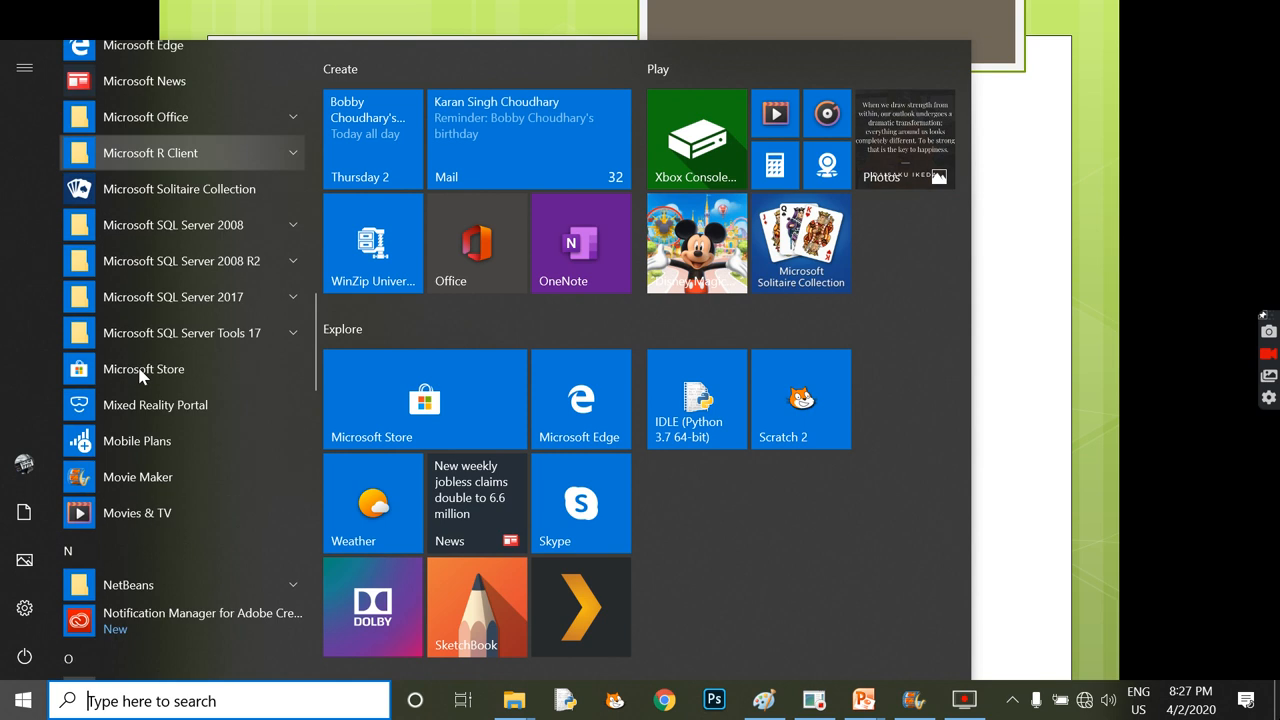
{"action": "scroll", "scroll_direction": "down", "scroll_amount": 3}
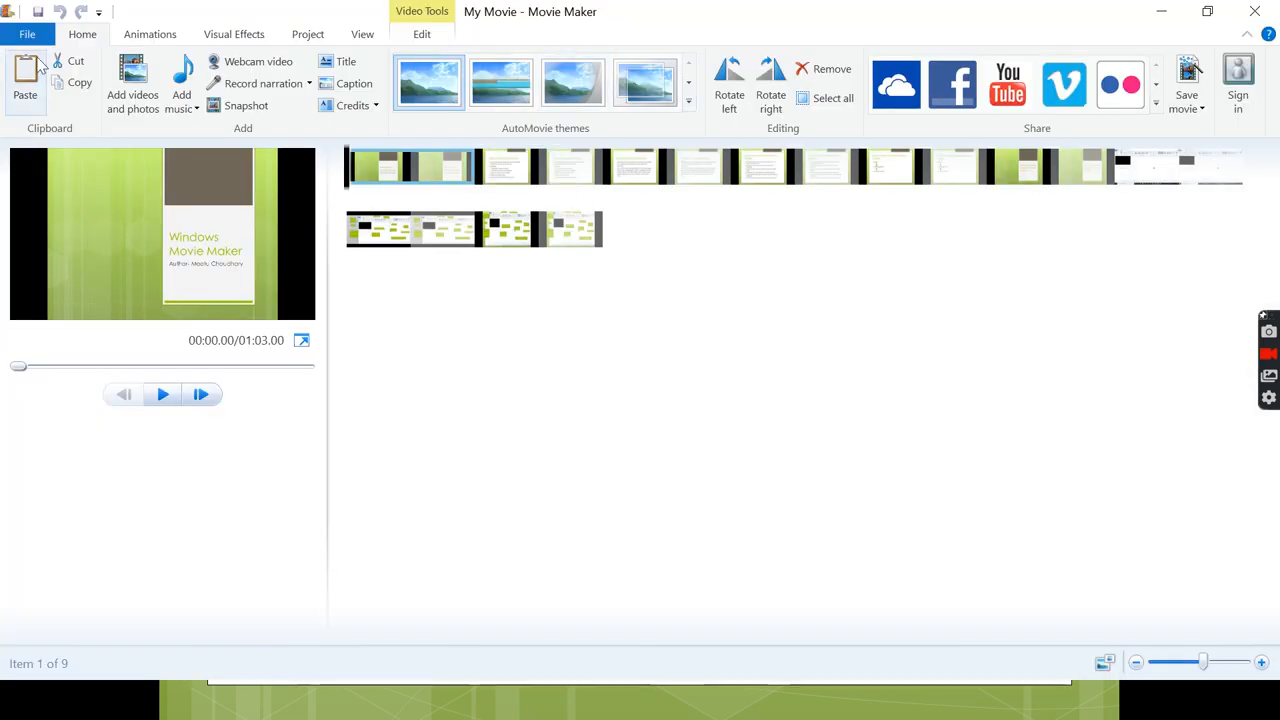
{"action": "mouse_move", "coordinate": [28, 34]}
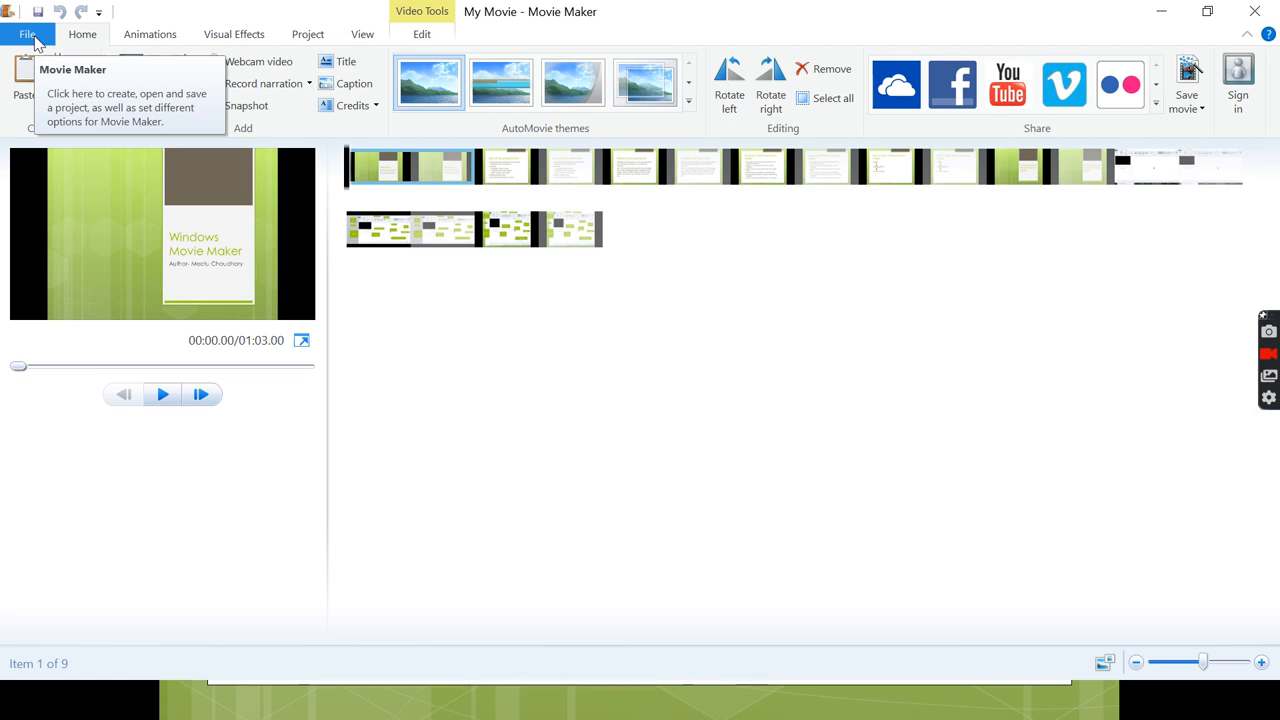
Start a new blank movie project via File > New project, replacing the loaded slideshow.
{"action": "left_click", "coordinate": [27, 34]}
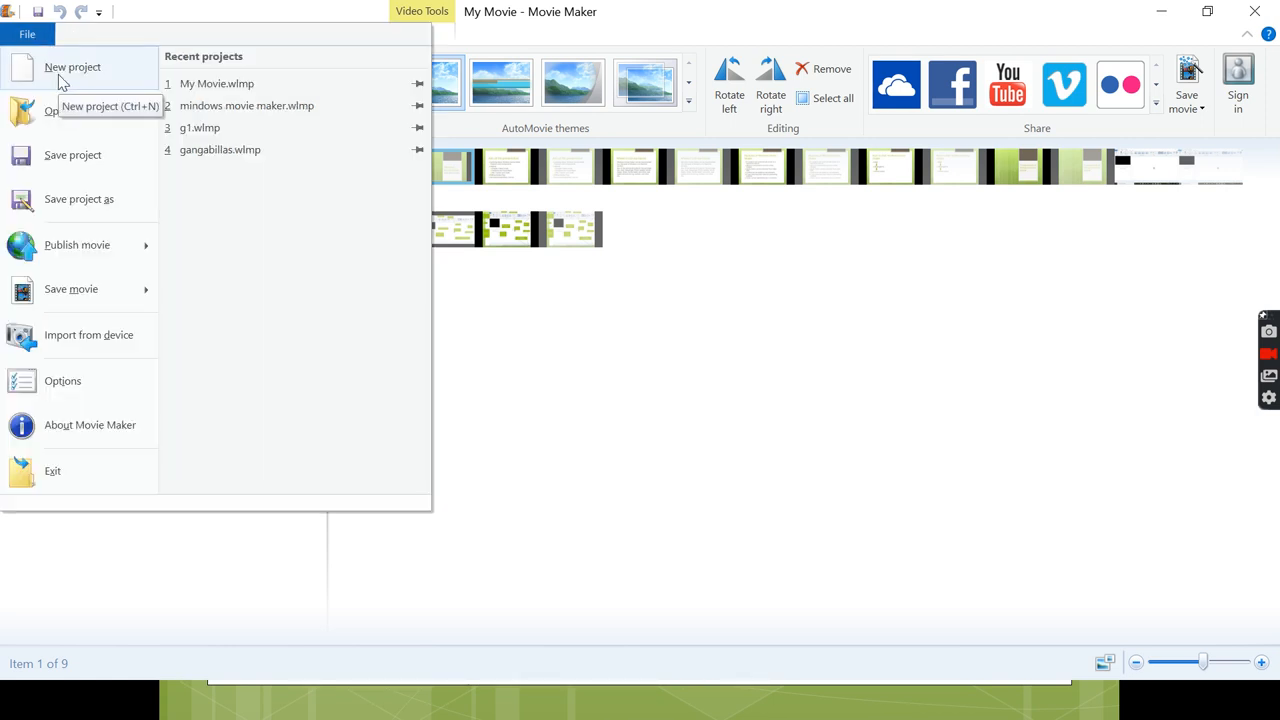
{"action": "left_click", "coordinate": [72, 67]}
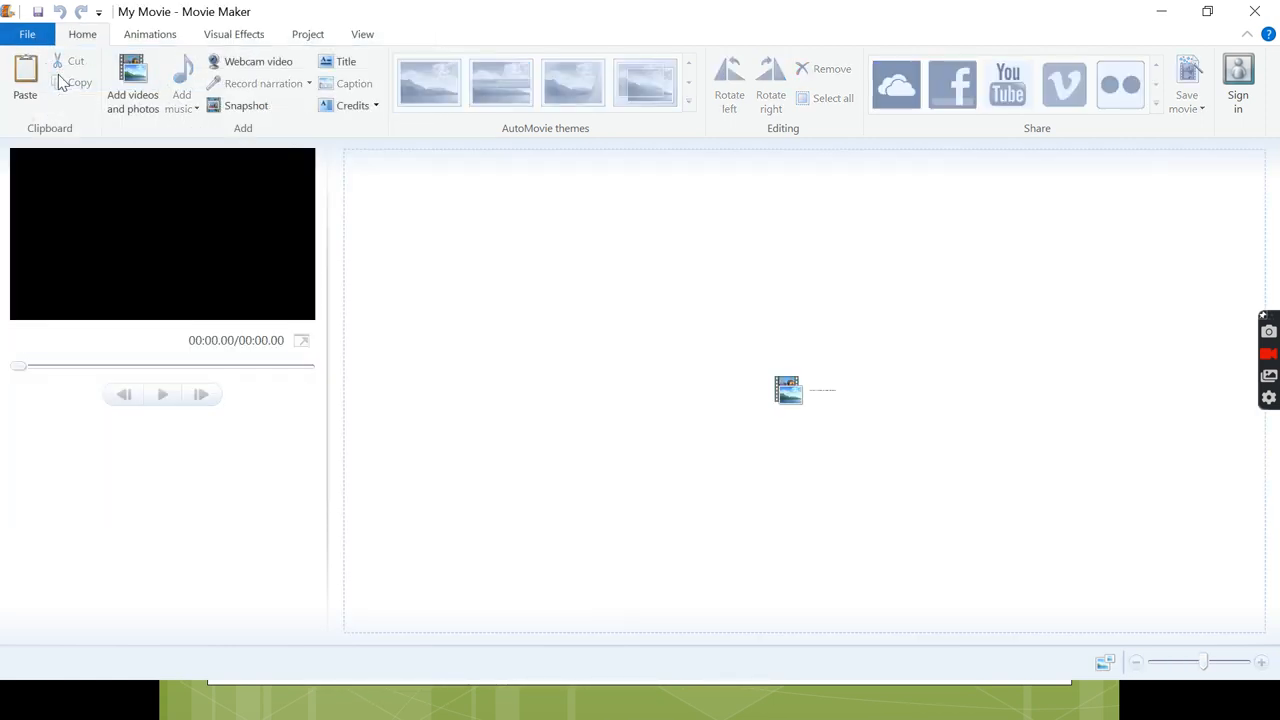
{"action": "mouse_move", "coordinate": [880, 523]}
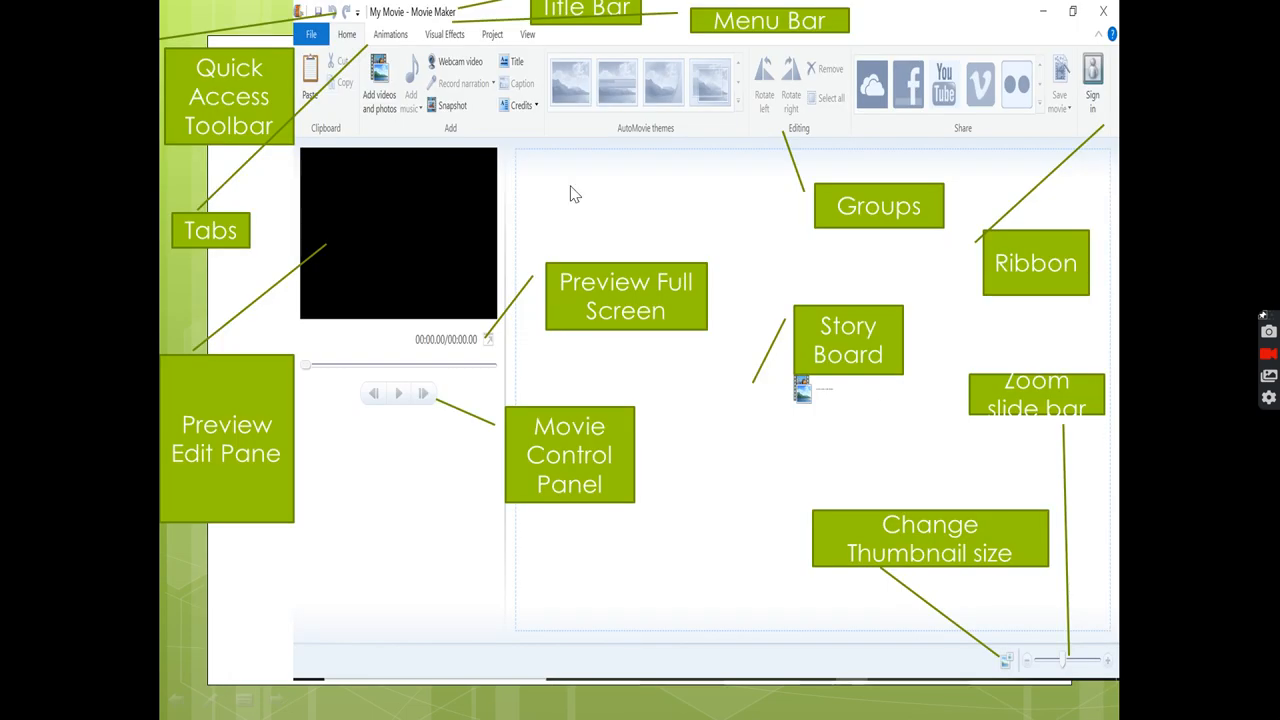
{"action": "mouse_move", "coordinate": [617, 20]}
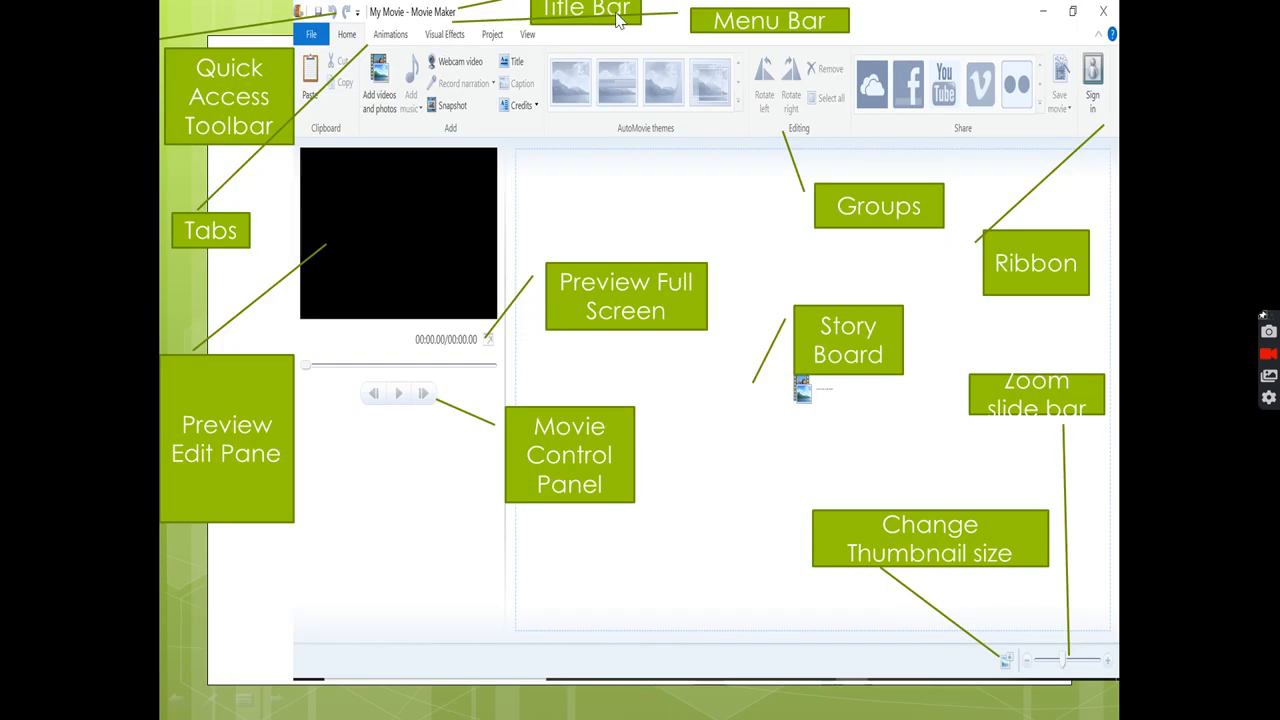
{"action": "mouse_move", "coordinate": [450, 28]}
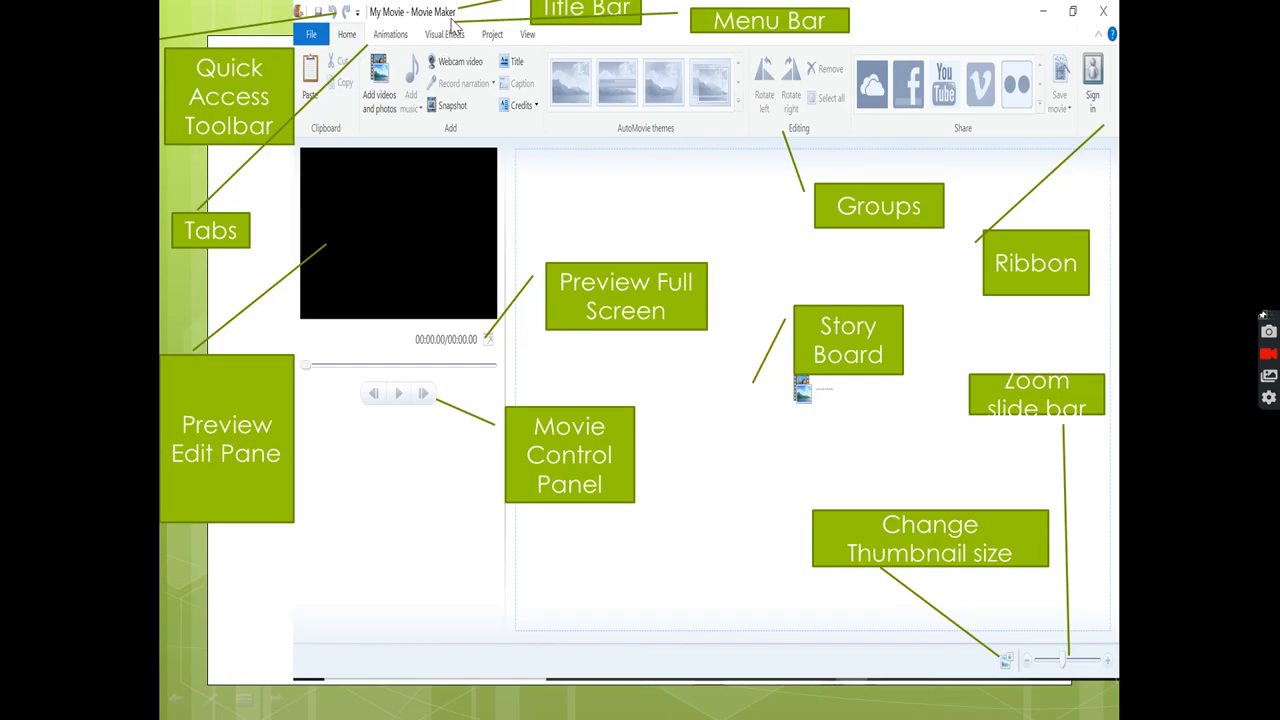
{"action": "mouse_move", "coordinate": [362, 27]}
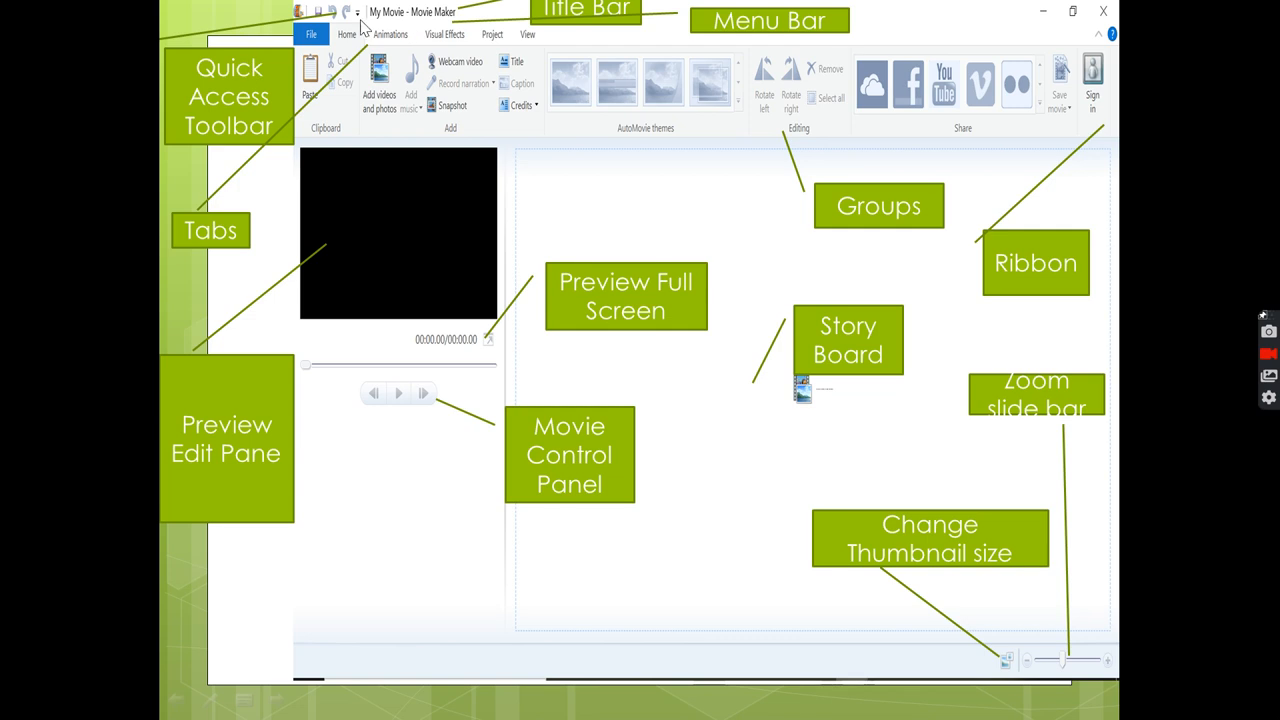
{"action": "mouse_move", "coordinate": [1037, 106]}
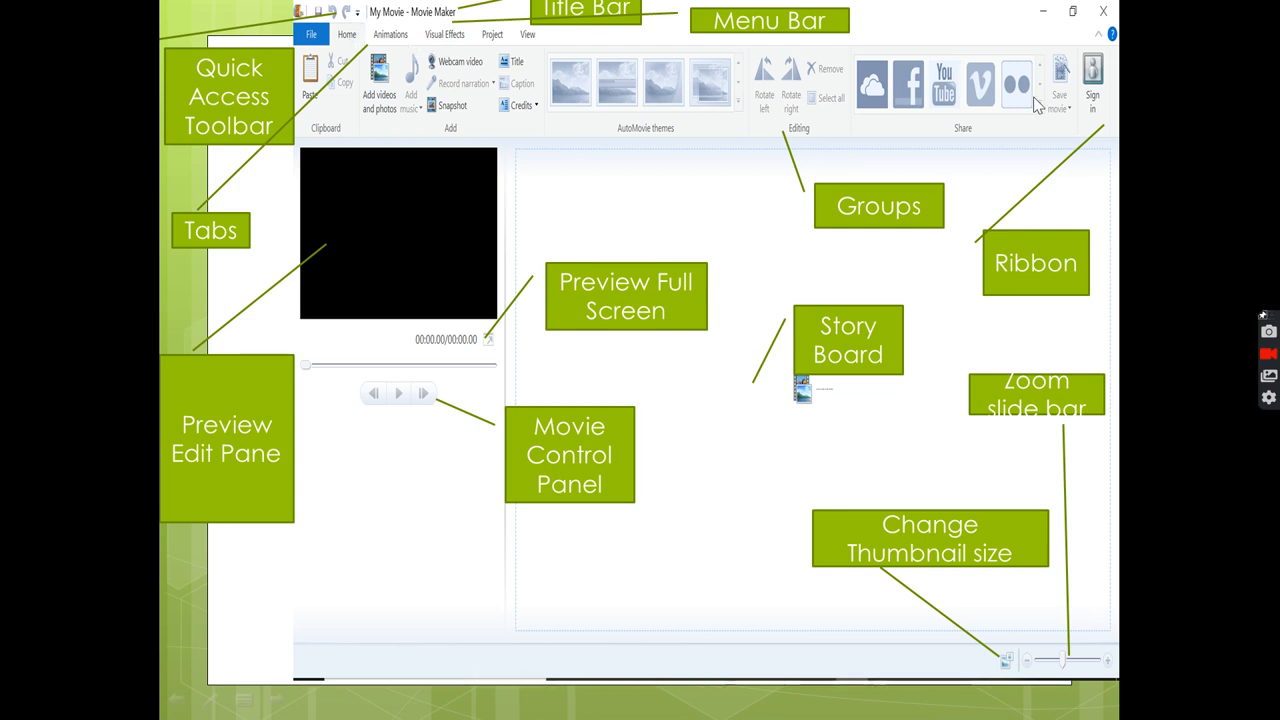
{"action": "mouse_move", "coordinate": [343, 287]}
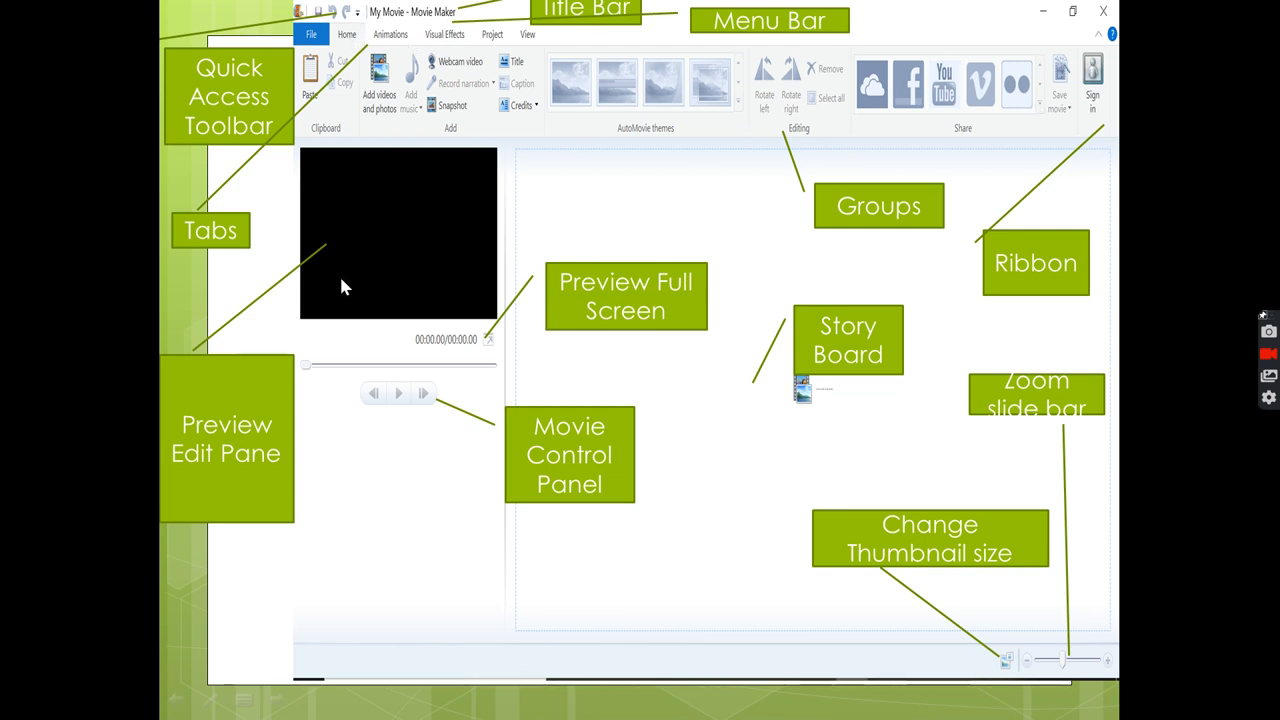
{"action": "mouse_move", "coordinate": [435, 263]}
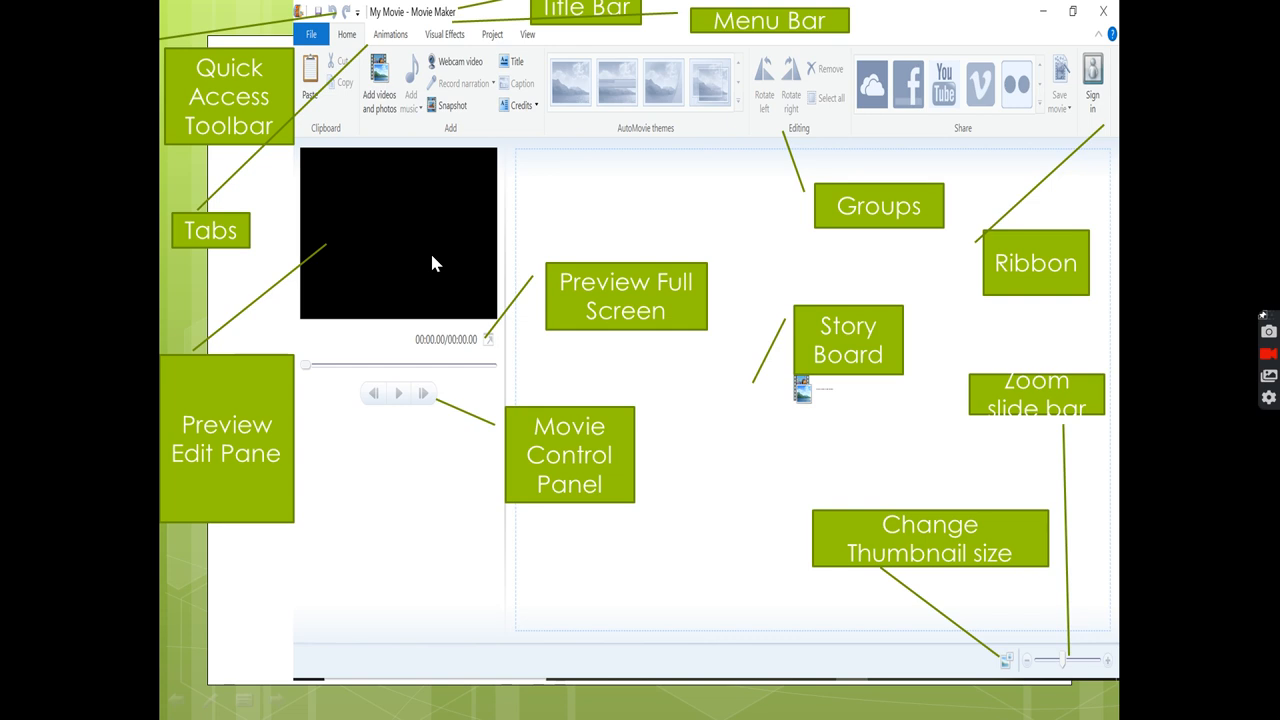
{"action": "mouse_move", "coordinate": [487, 360]}
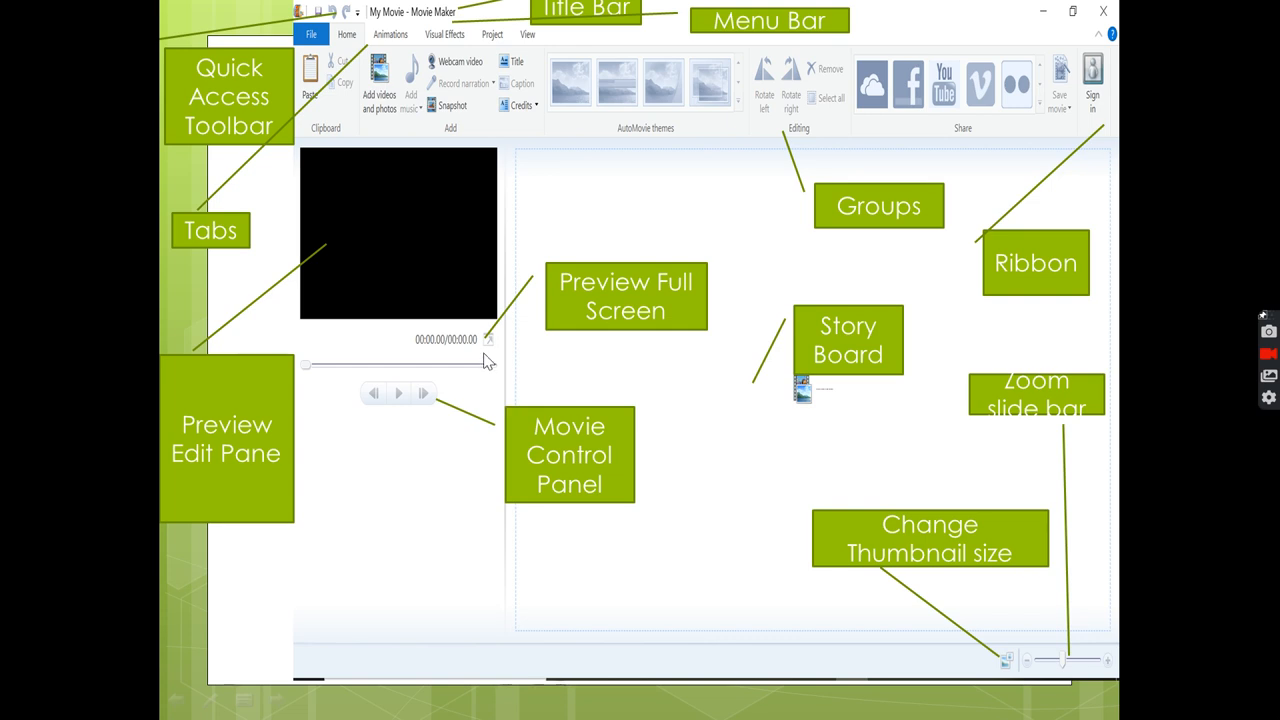
{"action": "mouse_move", "coordinate": [415, 392]}
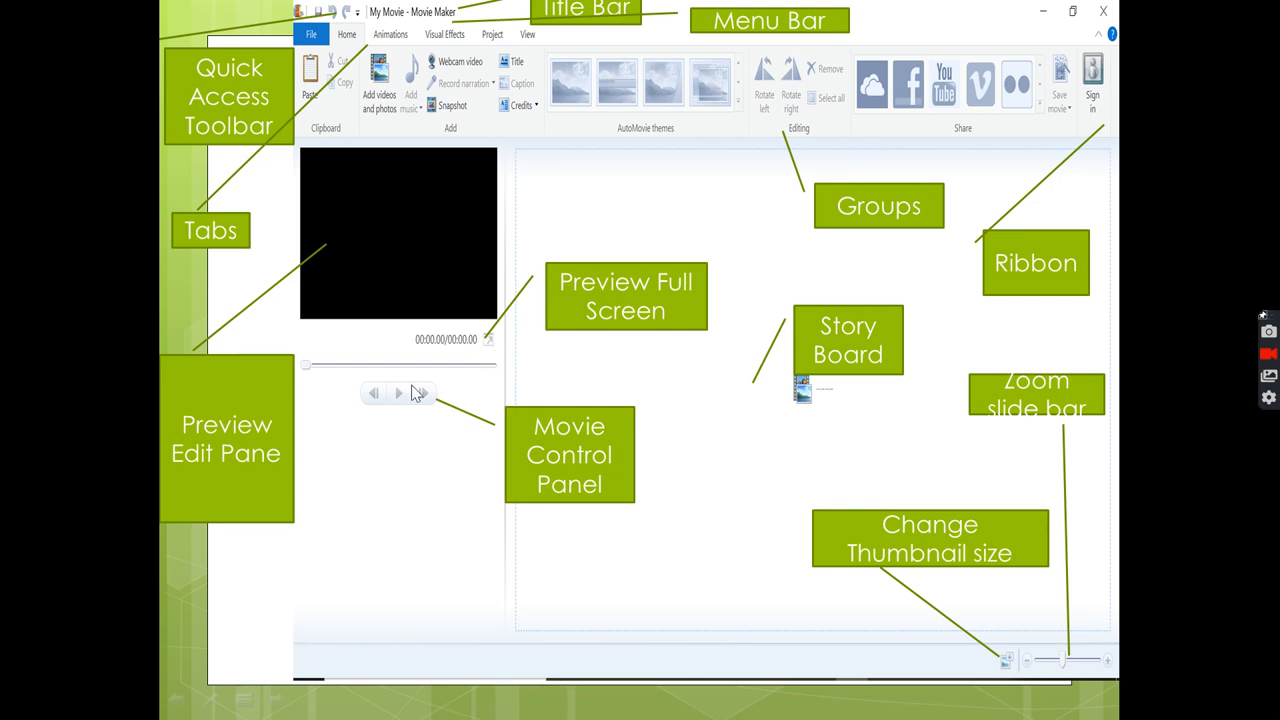
{"action": "mouse_move", "coordinate": [380, 395]}
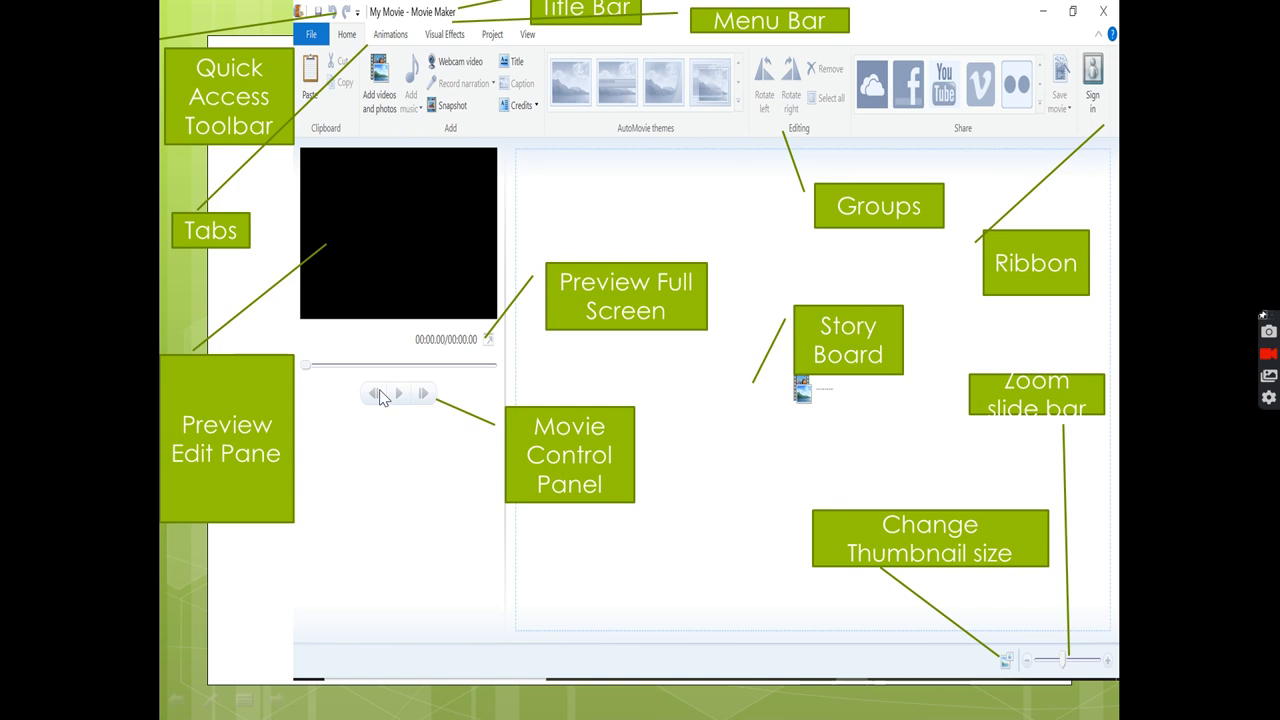
{"action": "mouse_move", "coordinate": [405, 410]}
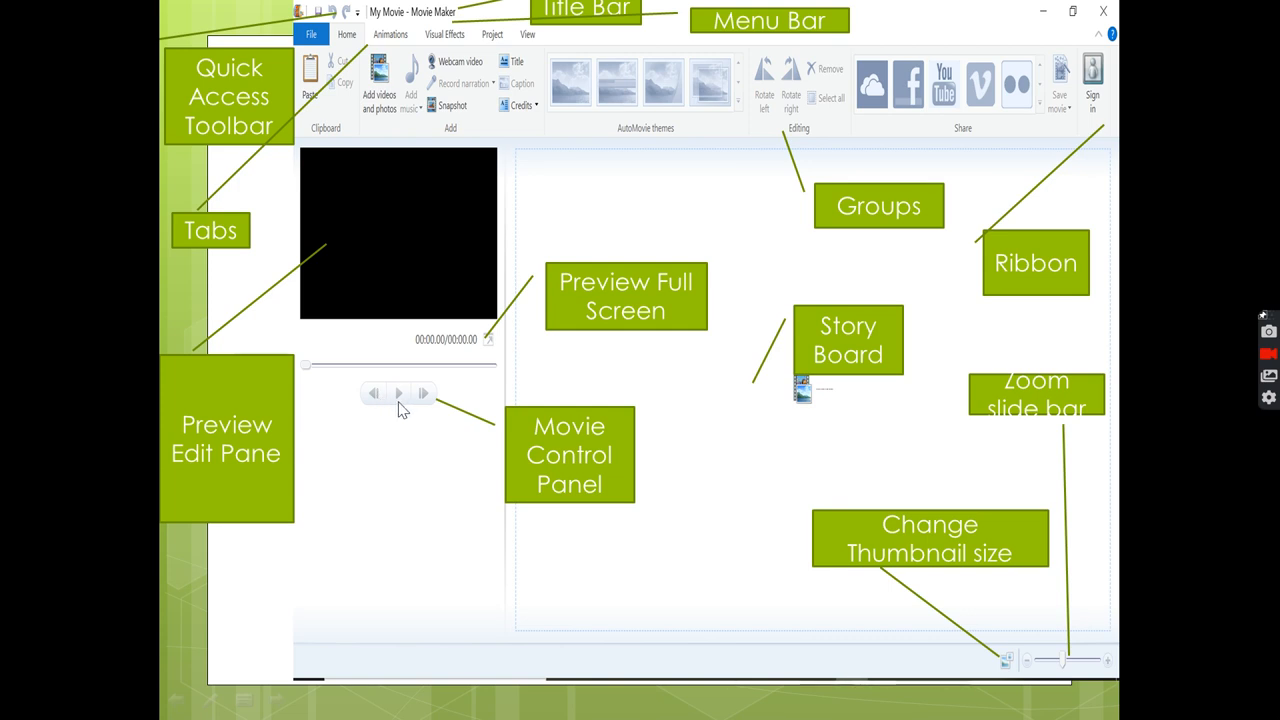
{"action": "mouse_move", "coordinate": [855, 230]}
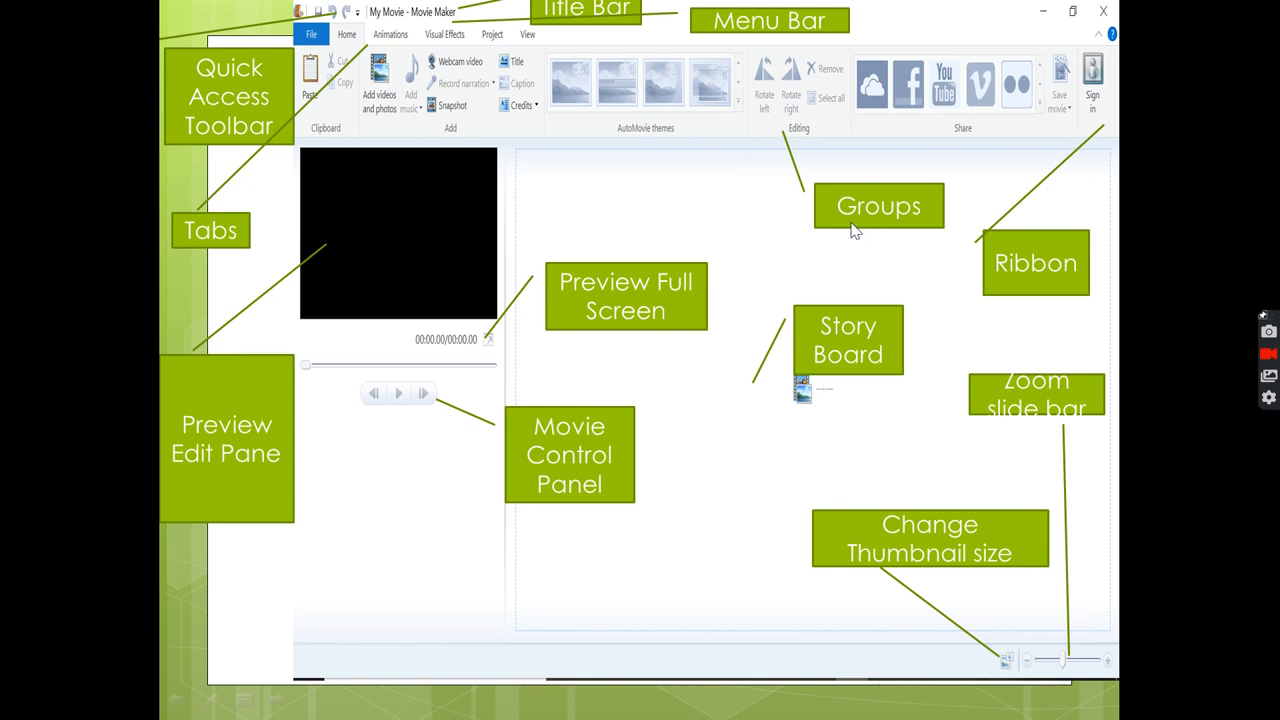
{"action": "mouse_move", "coordinate": [1072, 563]}
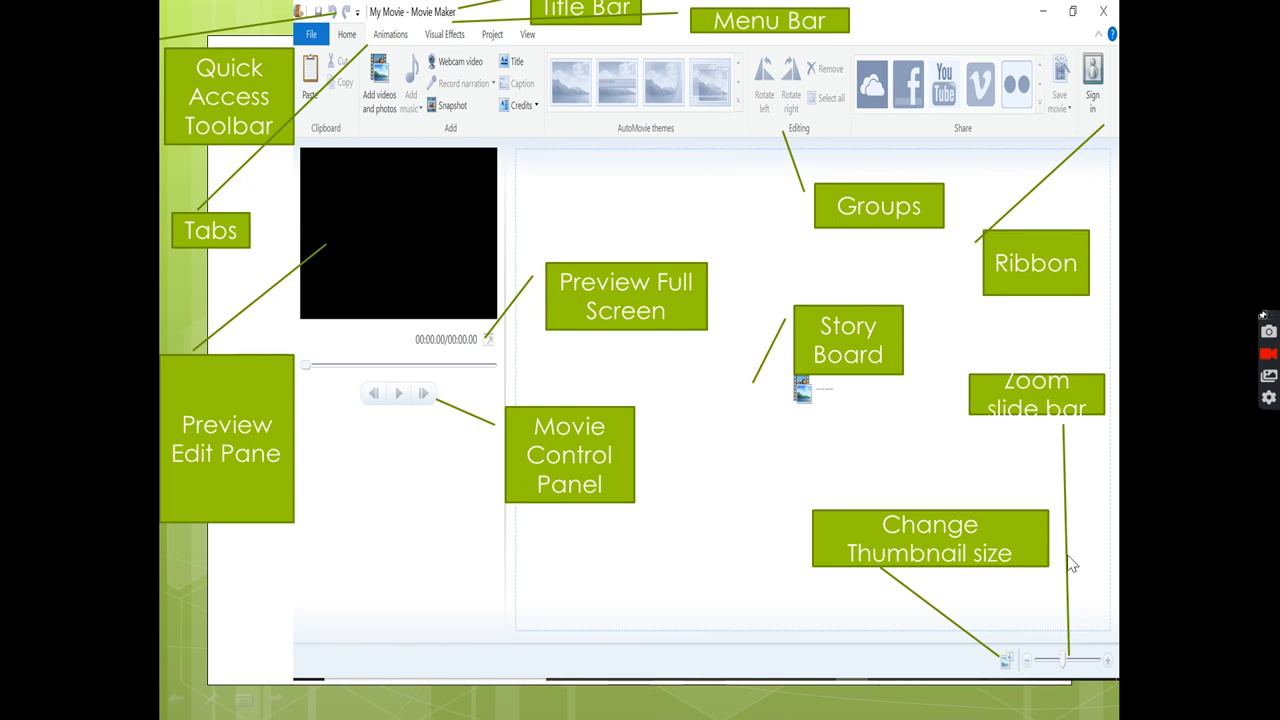